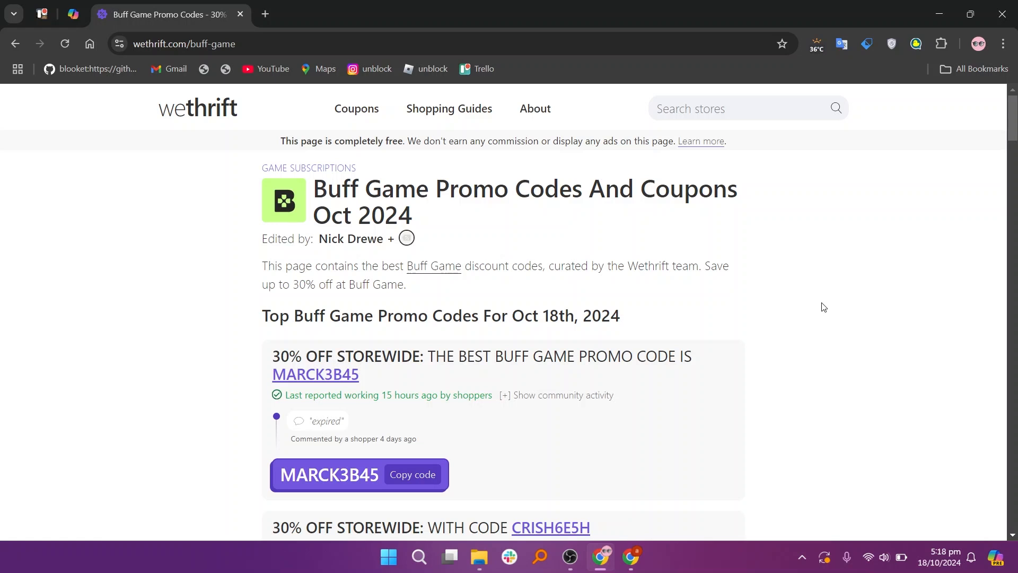
scroll(down, 3)
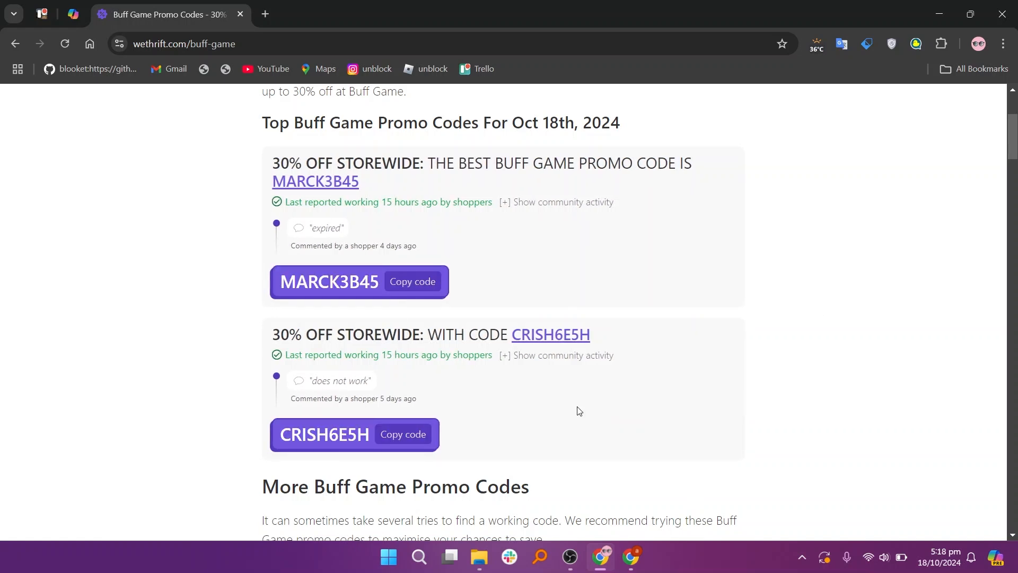
scroll(down, 3)
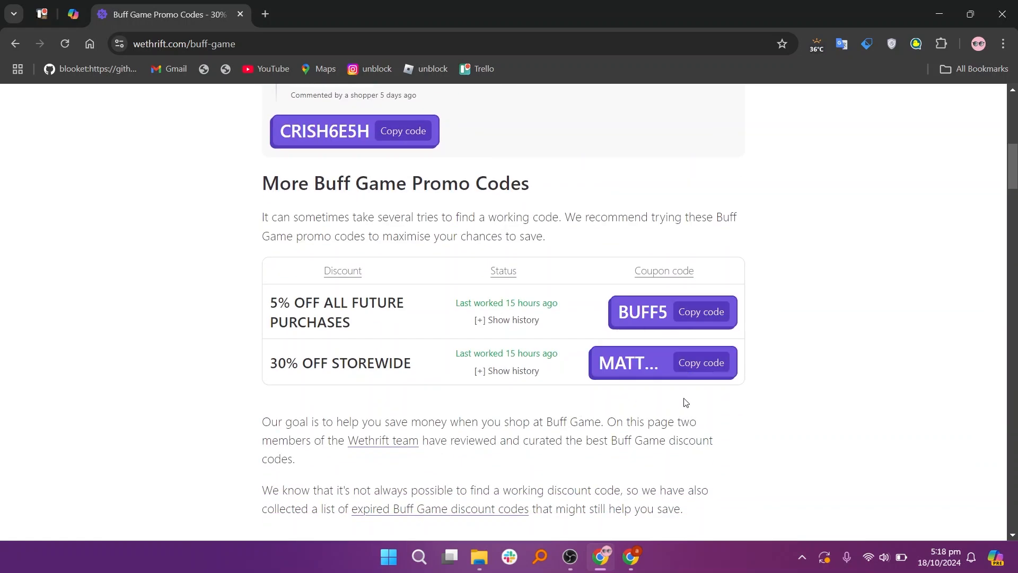
mouse_move(793, 424)
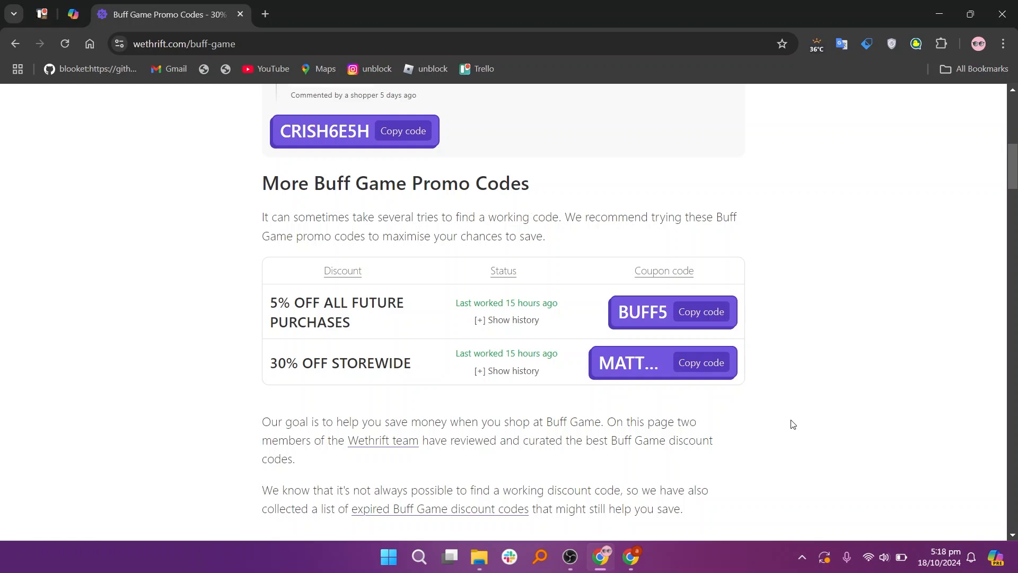
scroll(down, 3)
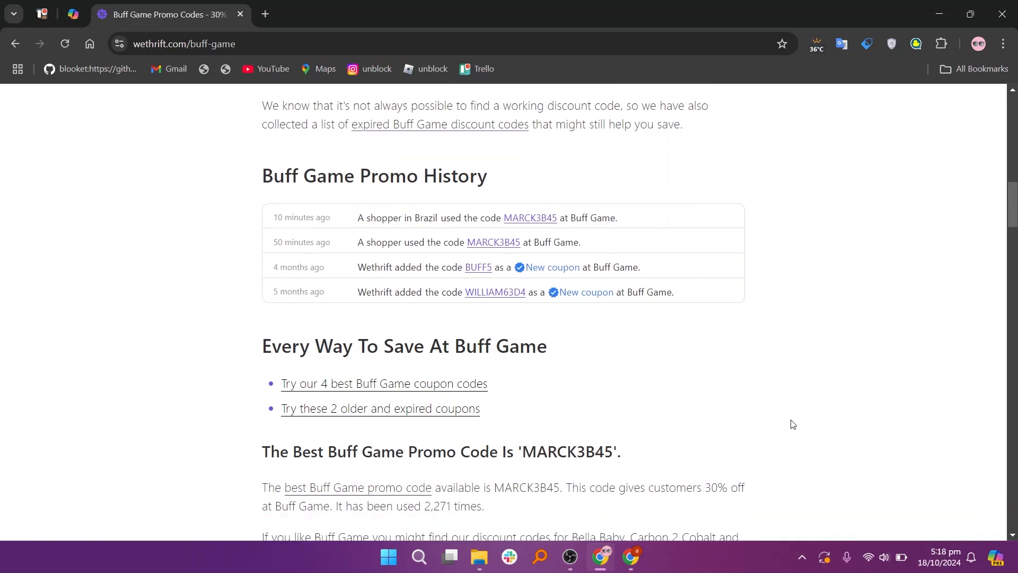
scroll(down, 3)
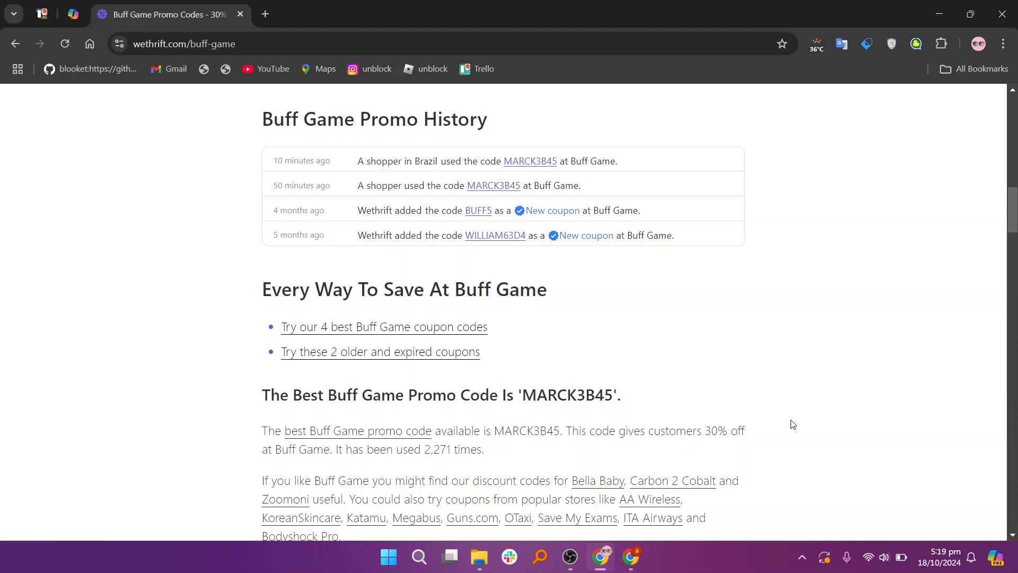
scroll(down, 3)
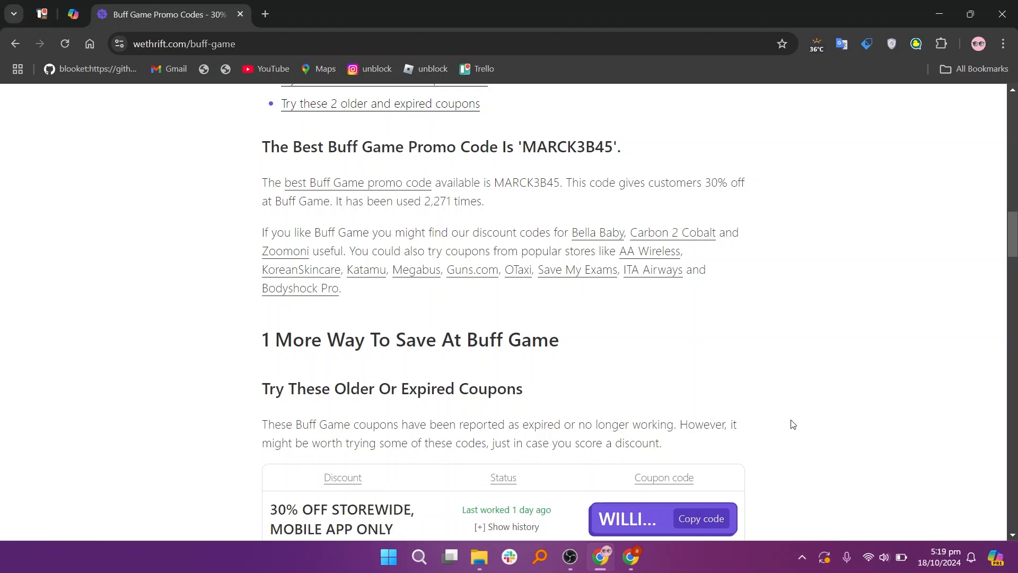
scroll(down, 3)
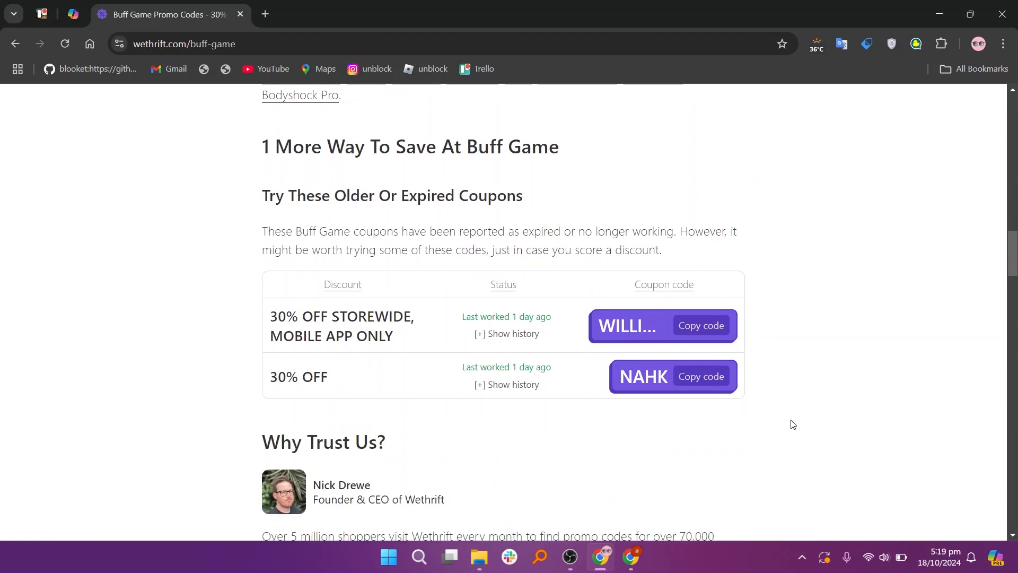